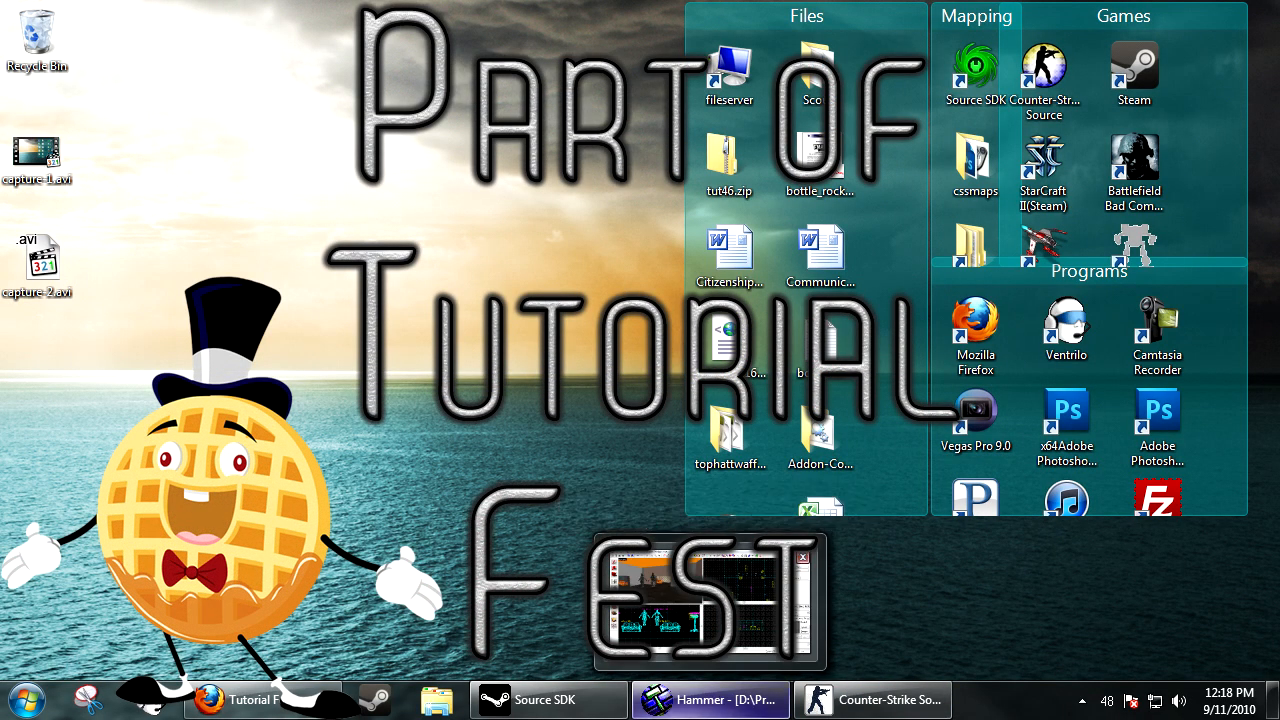
- Bring Hammer to the front and select the forest_metal_05c wall face for editing
{"action": "left_click", "coordinate": [712, 700]}
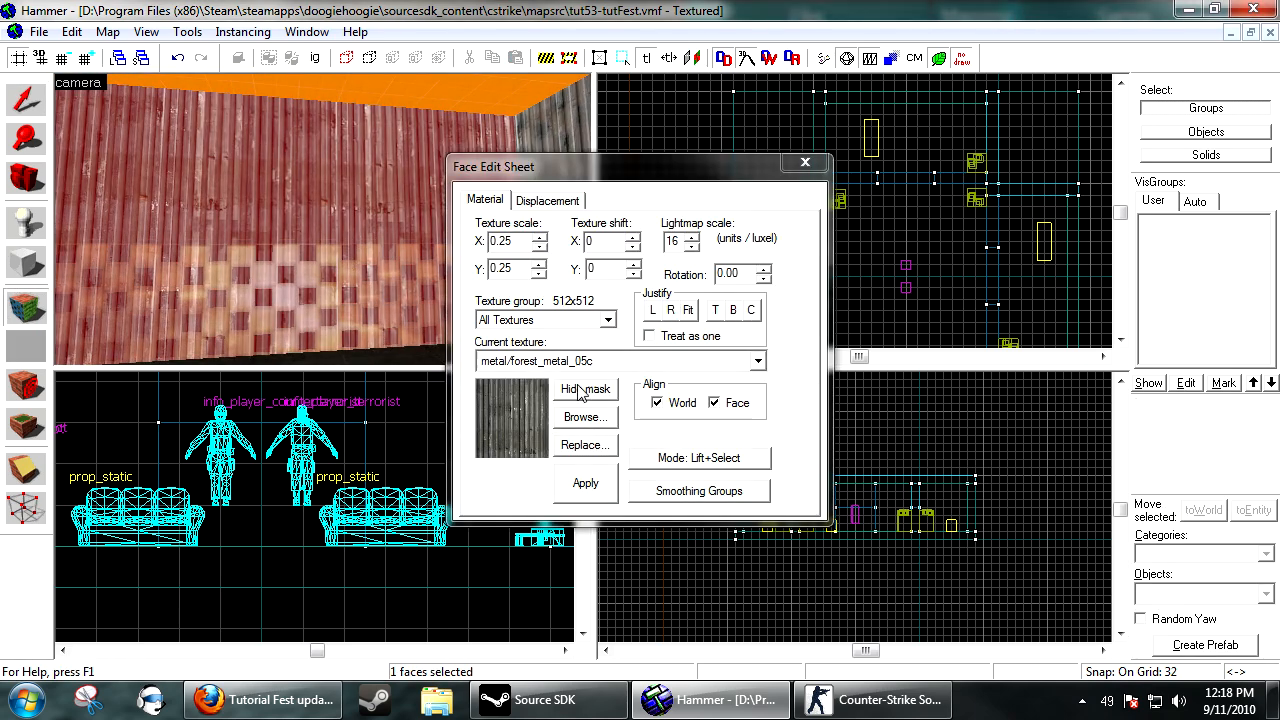
{"action": "left_click", "coordinate": [584, 418]}
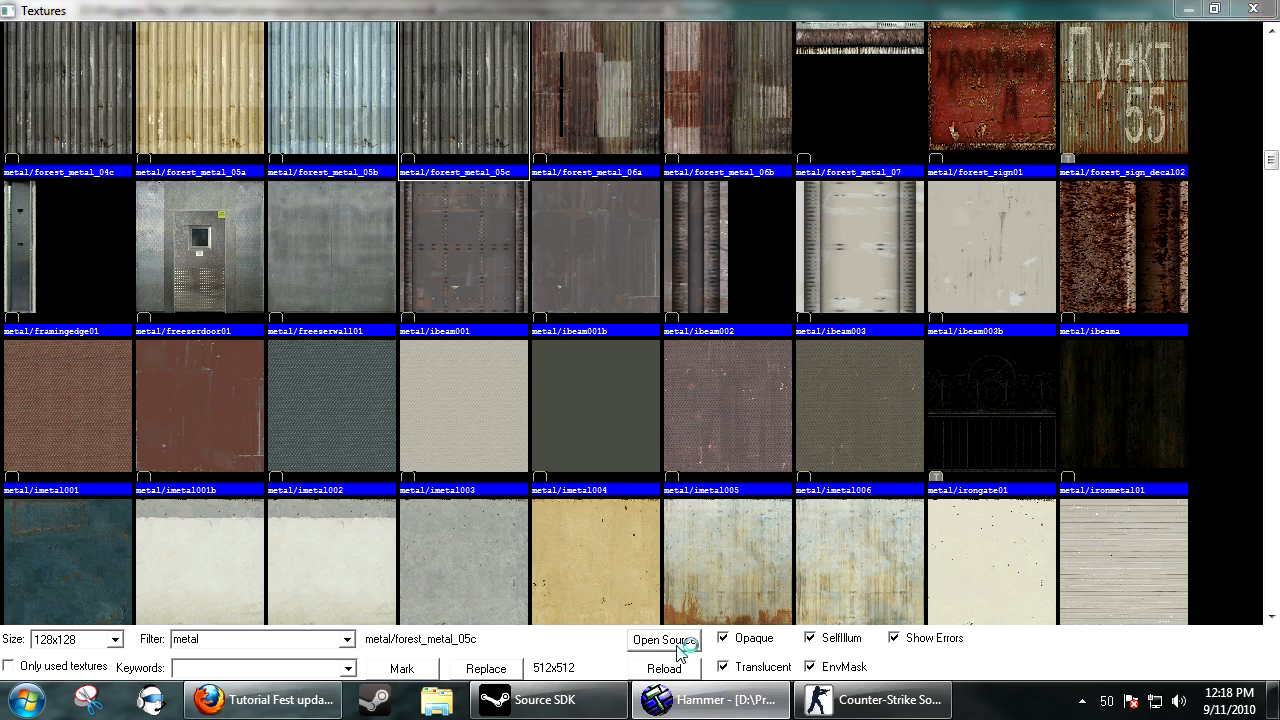
{"action": "left_click", "coordinate": [664, 640]}
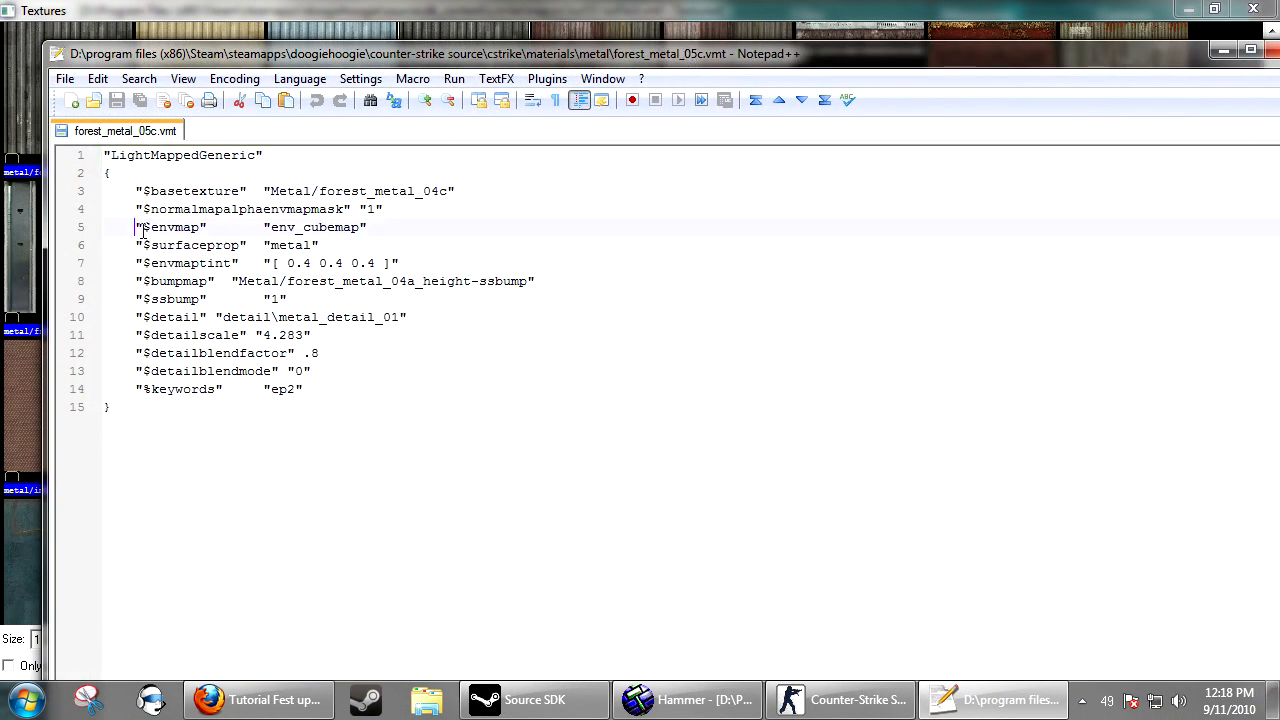
{"action": "left_click_drag", "start_coordinate": [136, 228], "coordinate": [366, 228]}
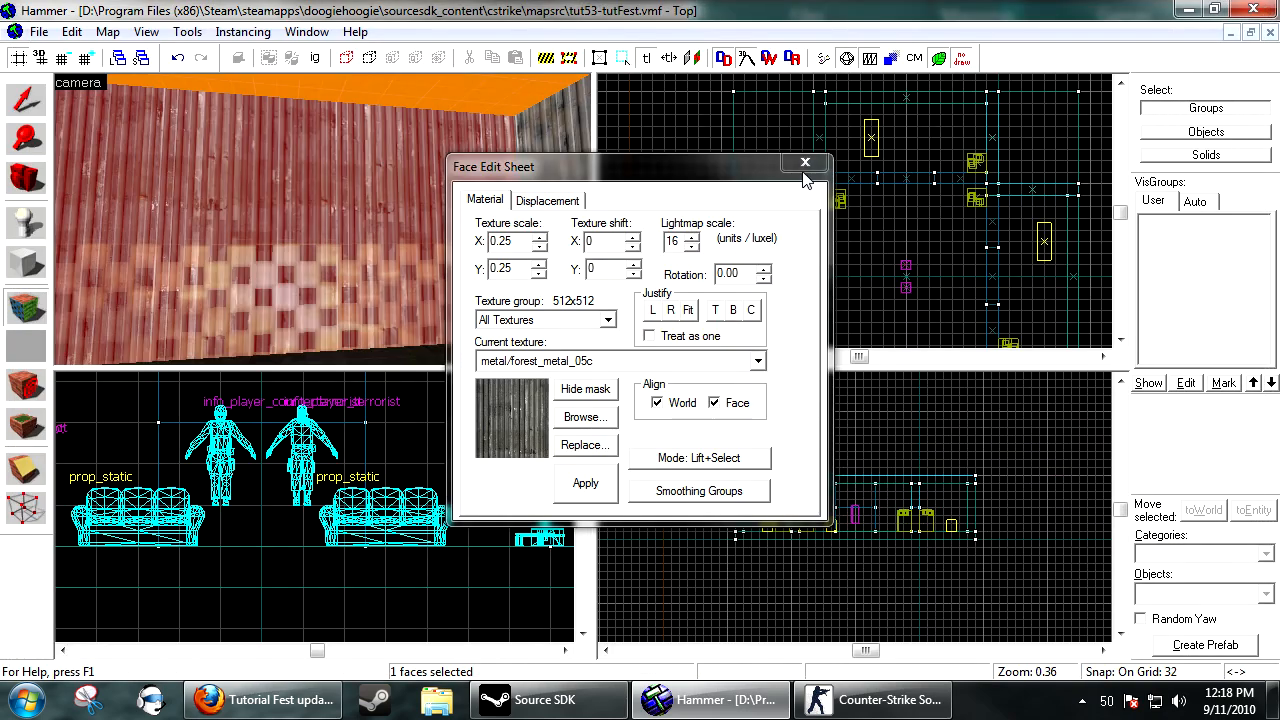
- Dismiss the face sheet and change the entity's class to env_cubemap
{"action": "left_click", "coordinate": [804, 162]}
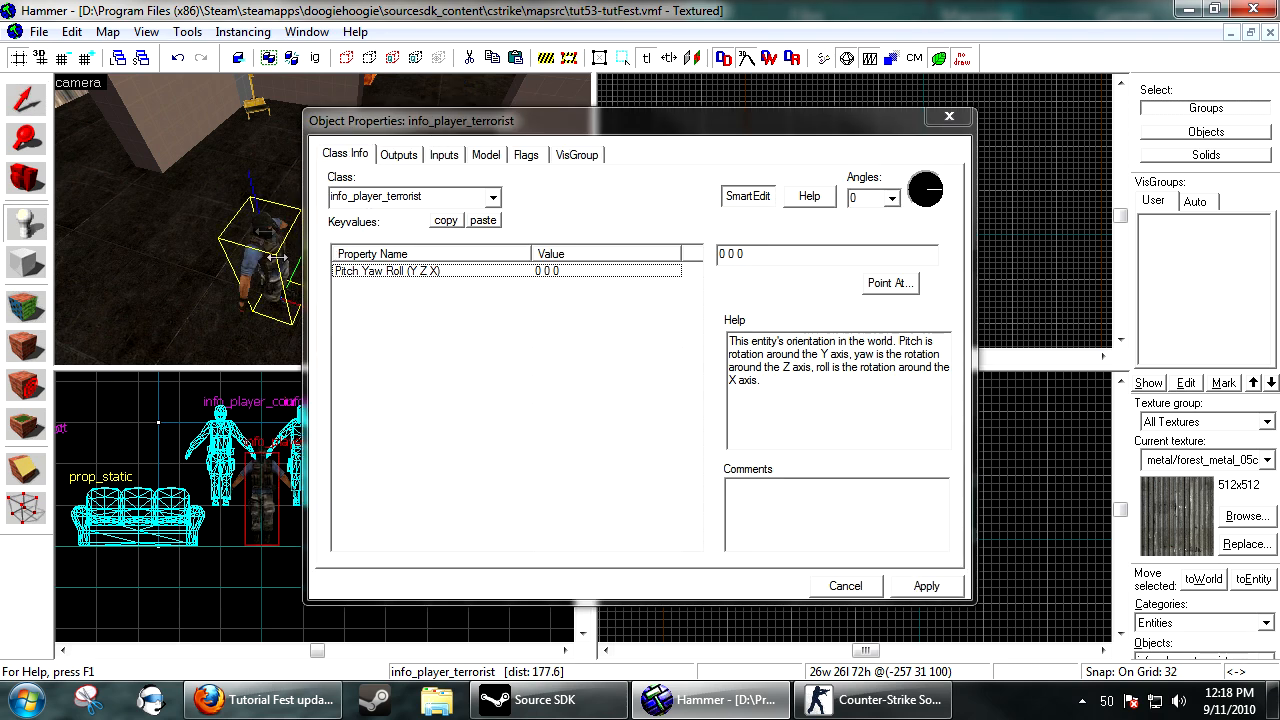
{"action": "left_click", "coordinate": [410, 196]}
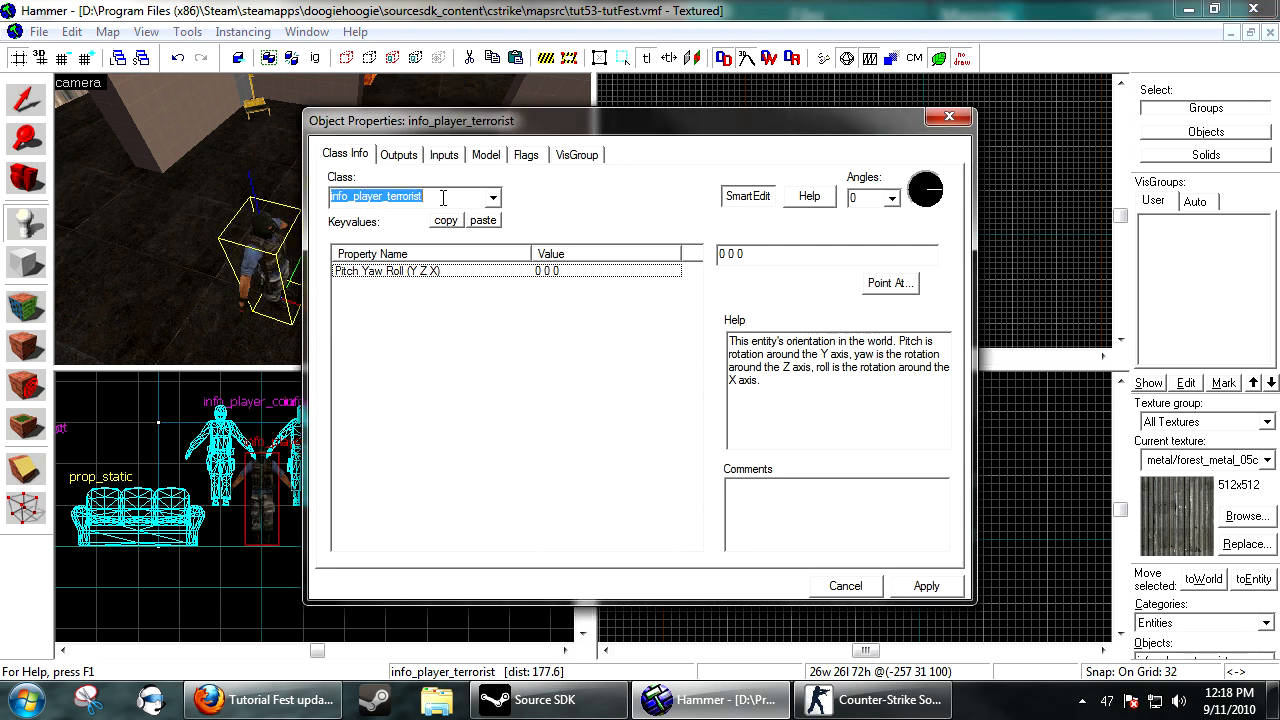
{"action": "type", "text": "env_cub"}
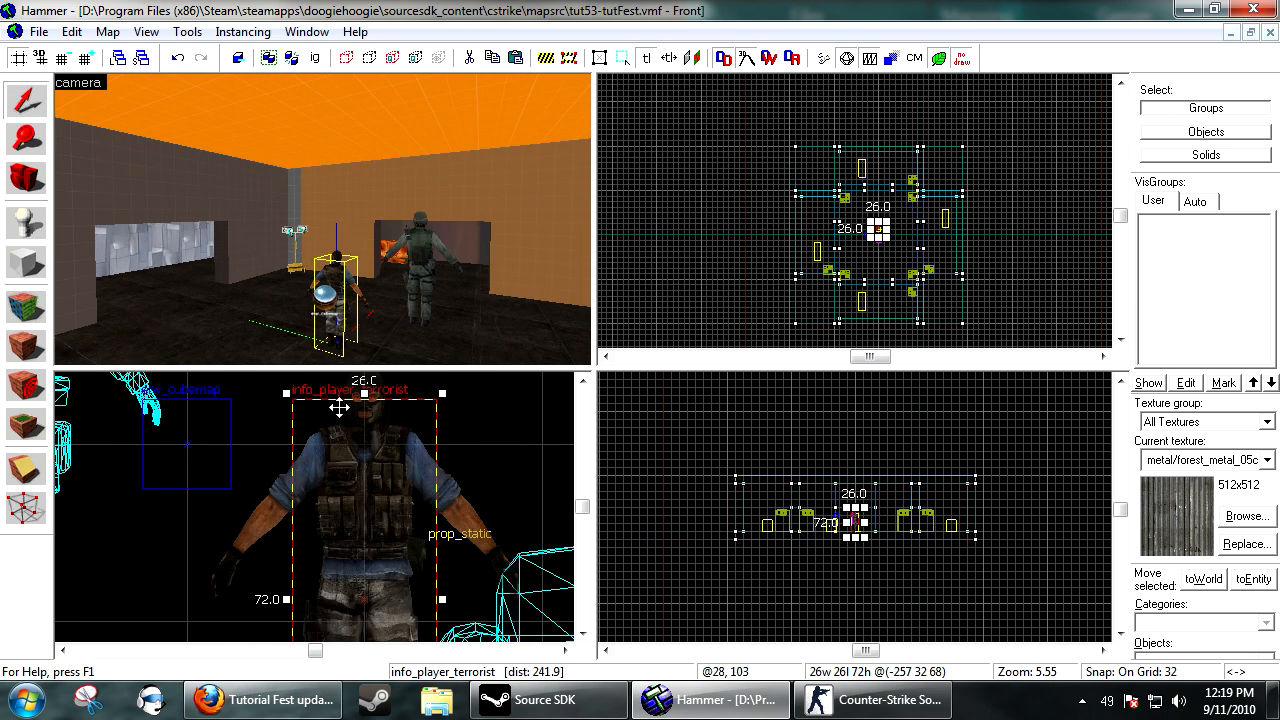
{"action": "mouse_move", "coordinate": [190, 450]}
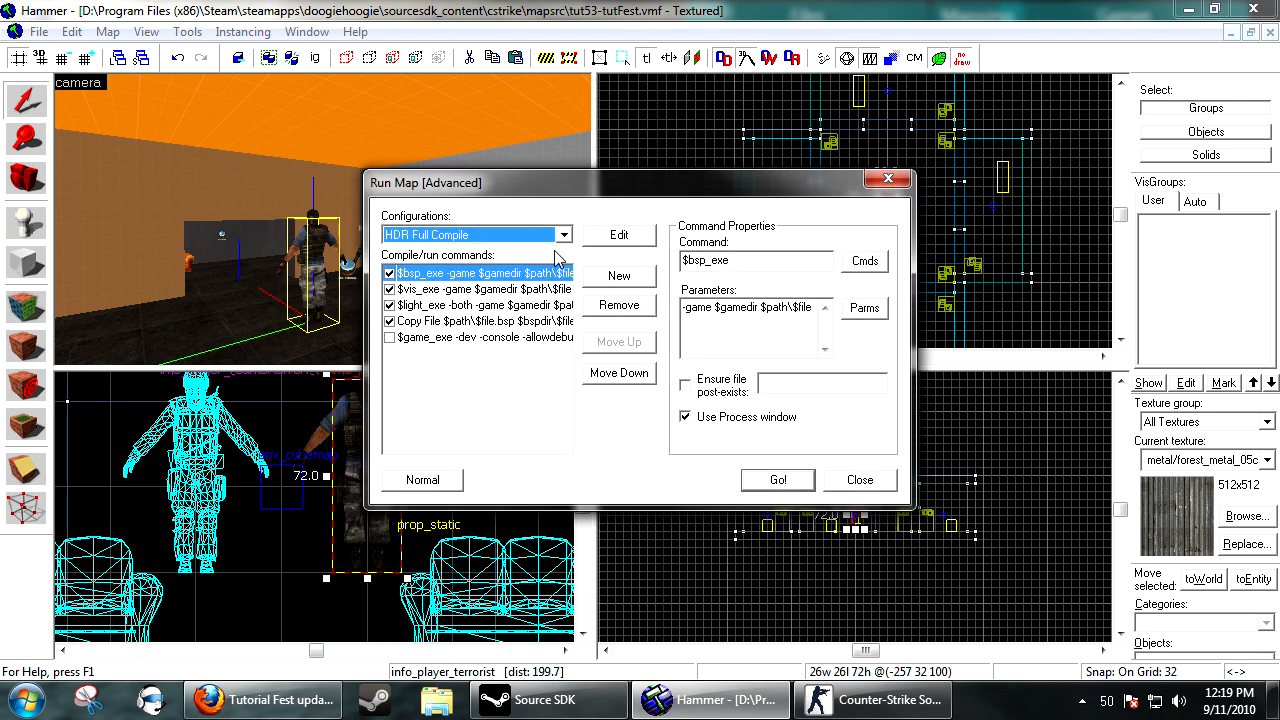
- Start the full HDR compile and run of the map with Go!
{"action": "left_click", "coordinate": [776, 480]}
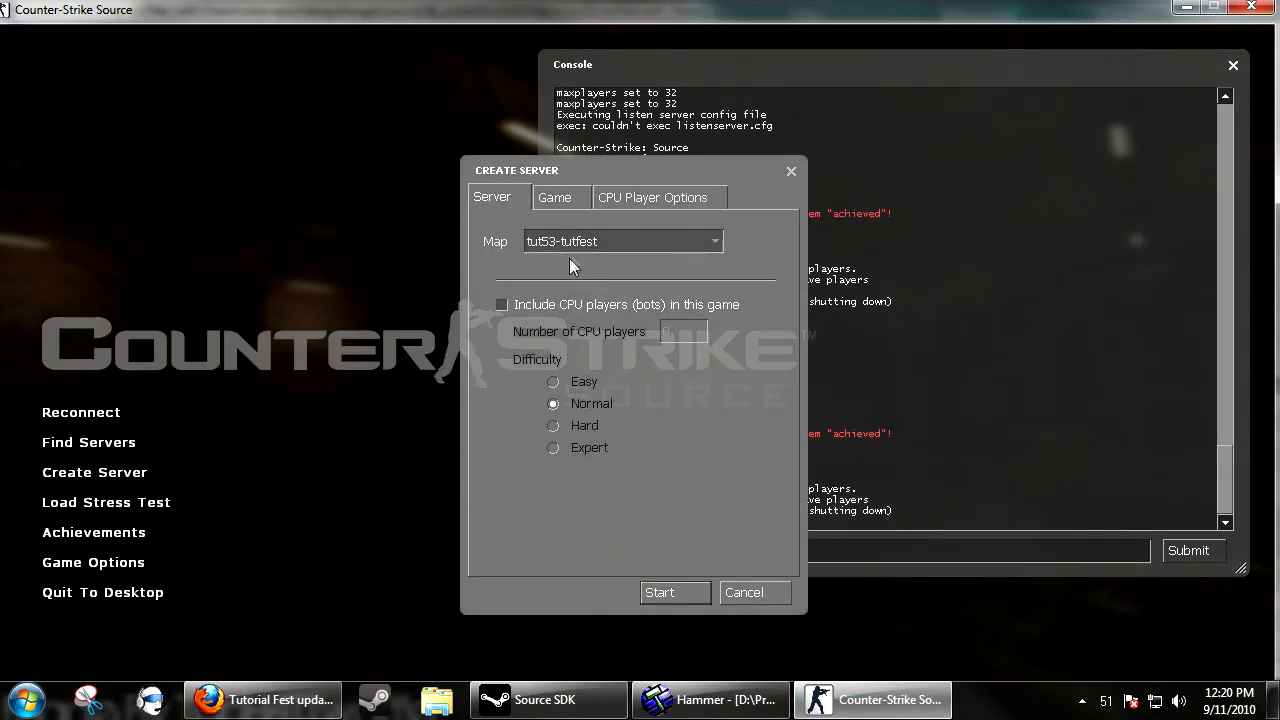
- Start the local server hosting tut53-tutfest
{"action": "left_click", "coordinate": [660, 592]}
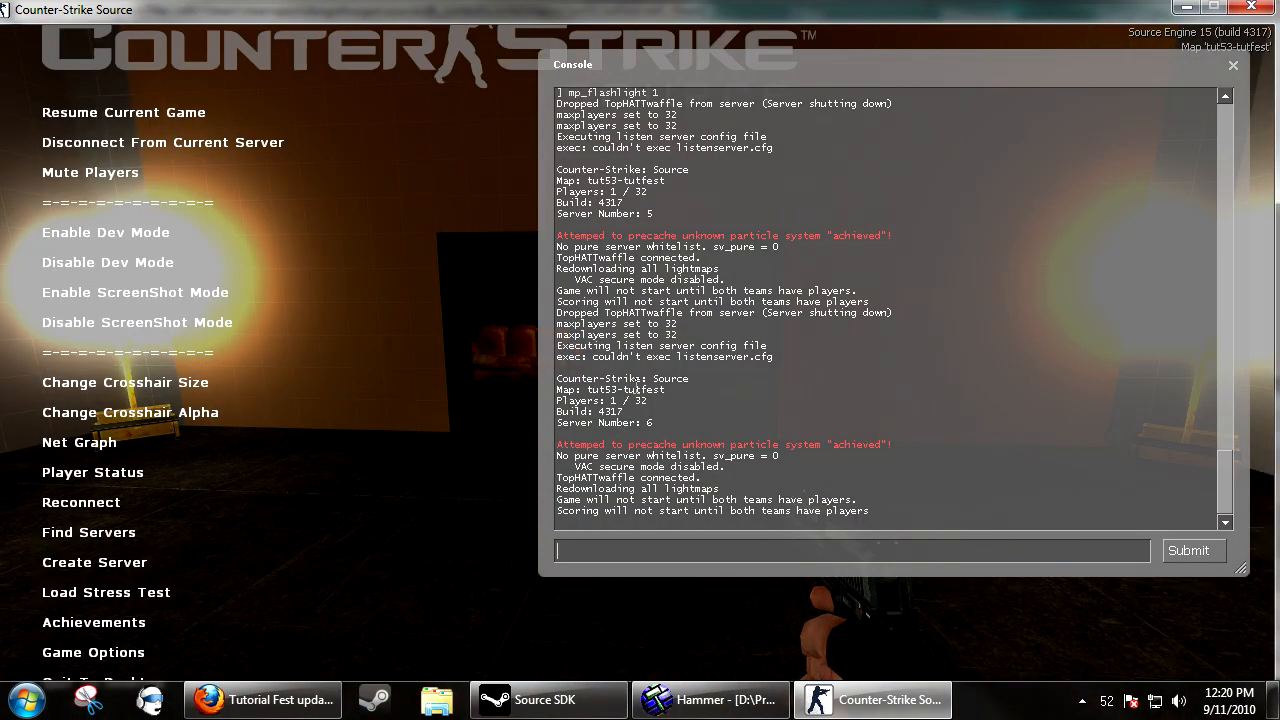
- Run 'give weapons' and 'buildcubemaps' in the console to build the map's cubemaps
{"action": "type", "text": "give weapons"}
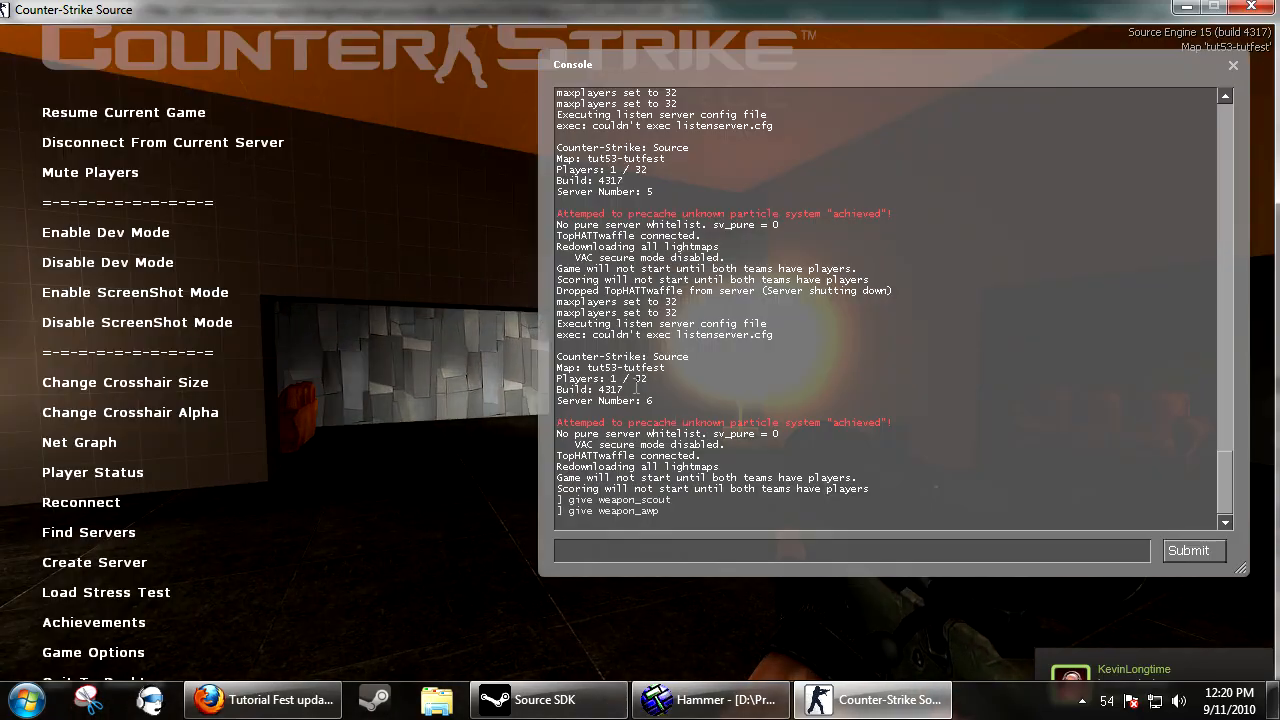
{"action": "type", "text": "buildcubemaps"}
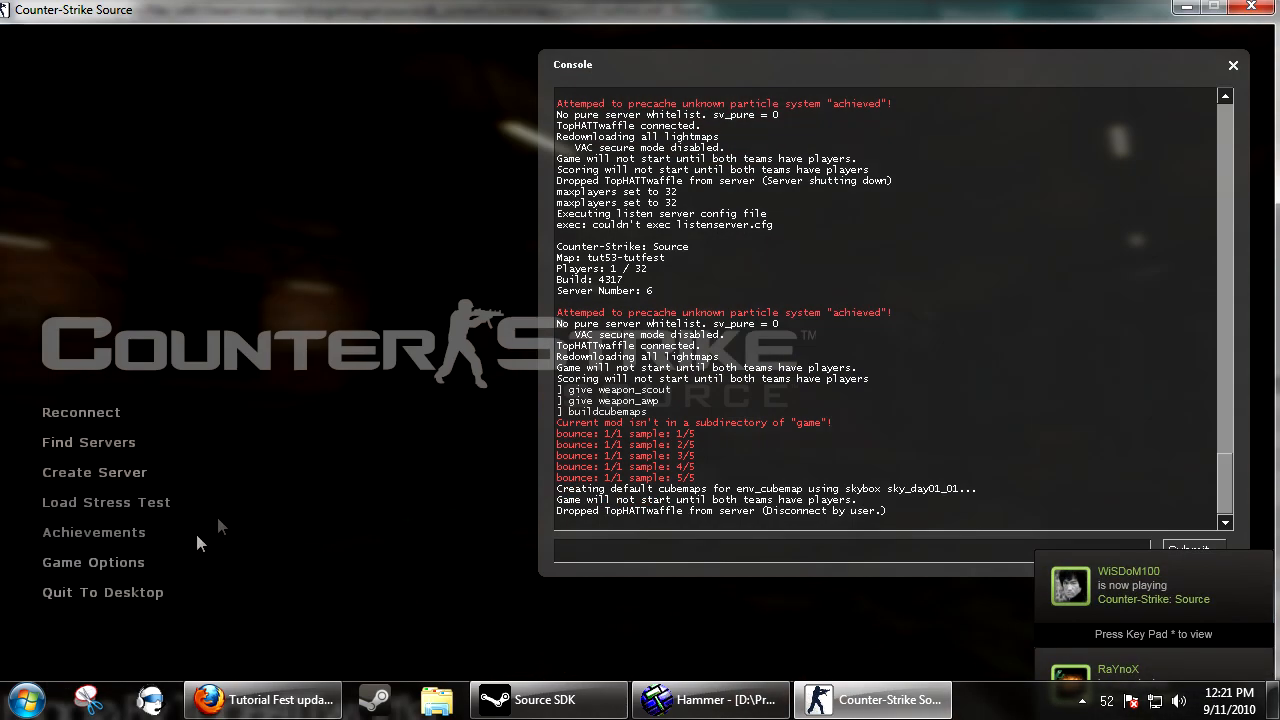
- Quit Counter-Strike: Source to the desktop and confirm
{"action": "left_click", "coordinate": [102, 592]}
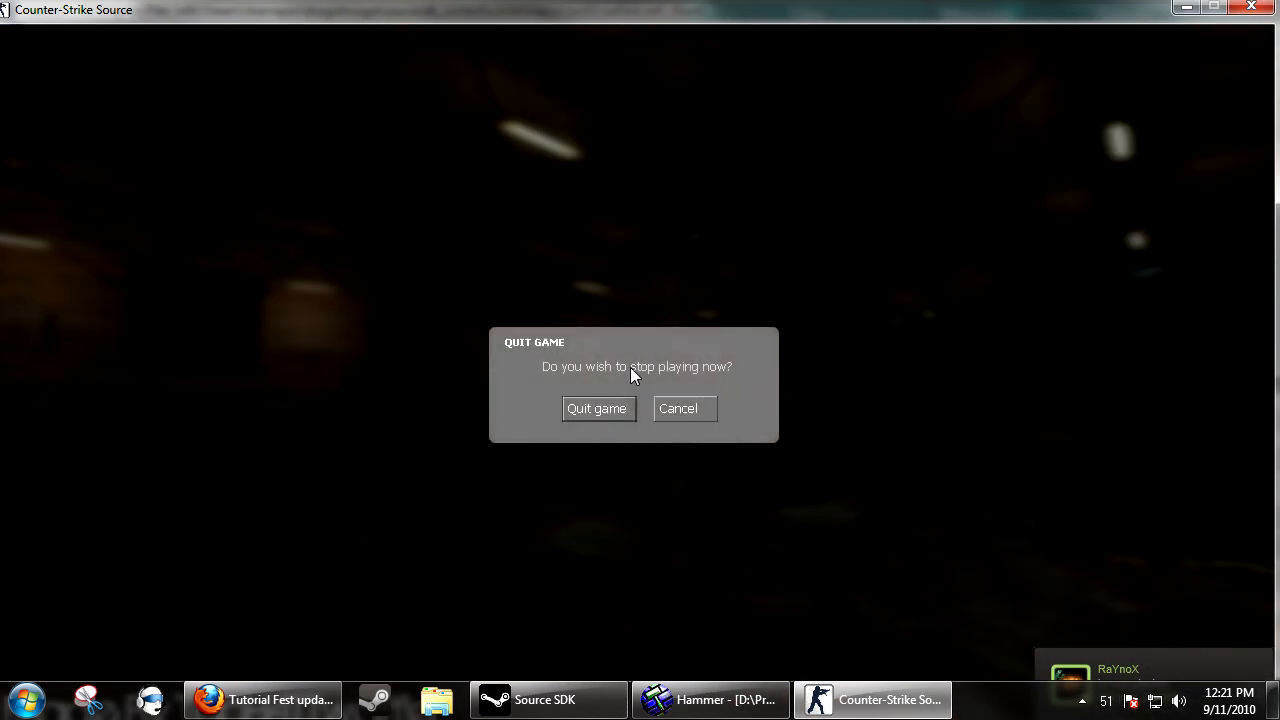
{"action": "left_click", "coordinate": [596, 408]}
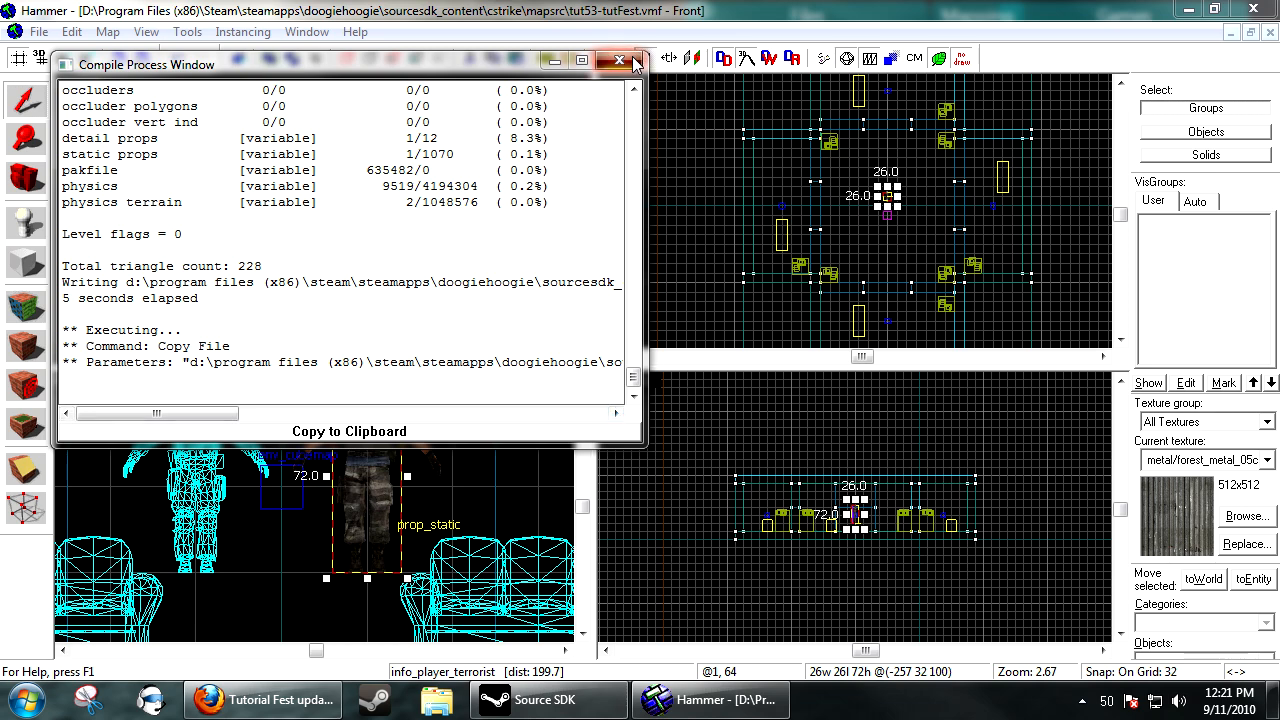
{"action": "left_click", "coordinate": [620, 60]}
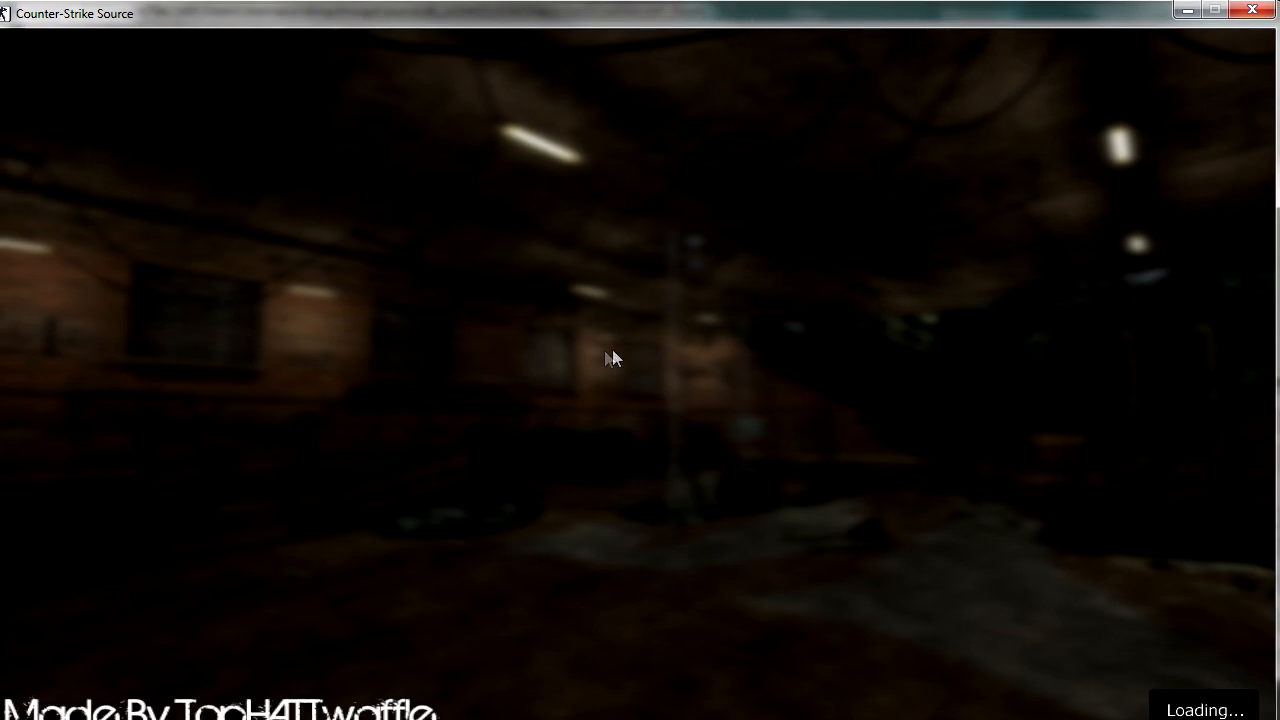
{"action": "mouse_move", "coordinate": [570, 504]}
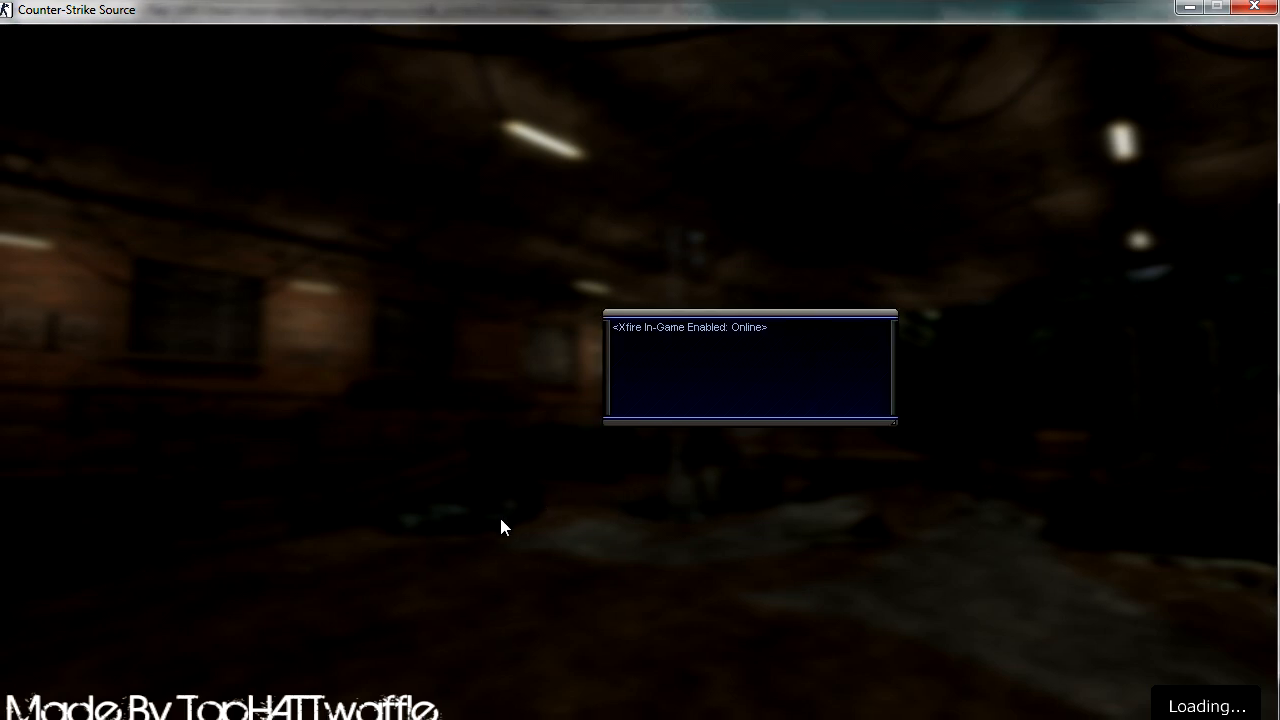
{"action": "mouse_move", "coordinate": [280, 620]}
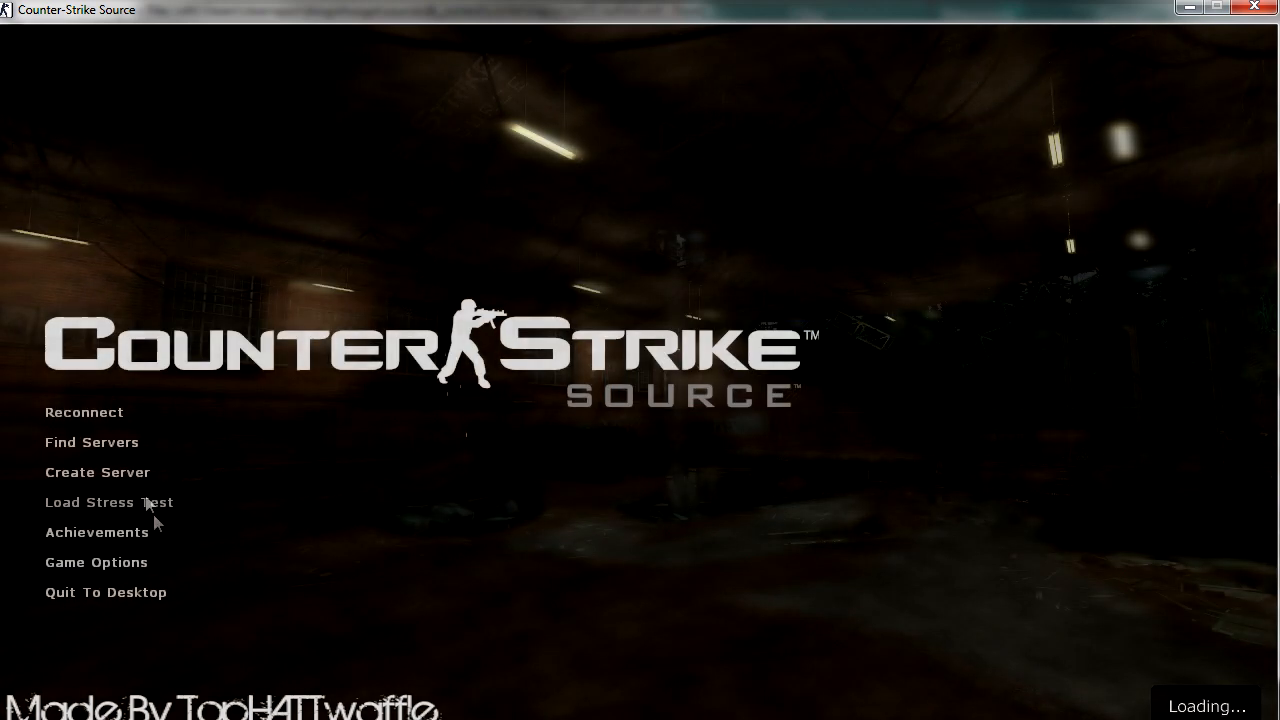
- Create a new local server on tut53-tutfest and start it
{"action": "left_click", "coordinate": [96, 472]}
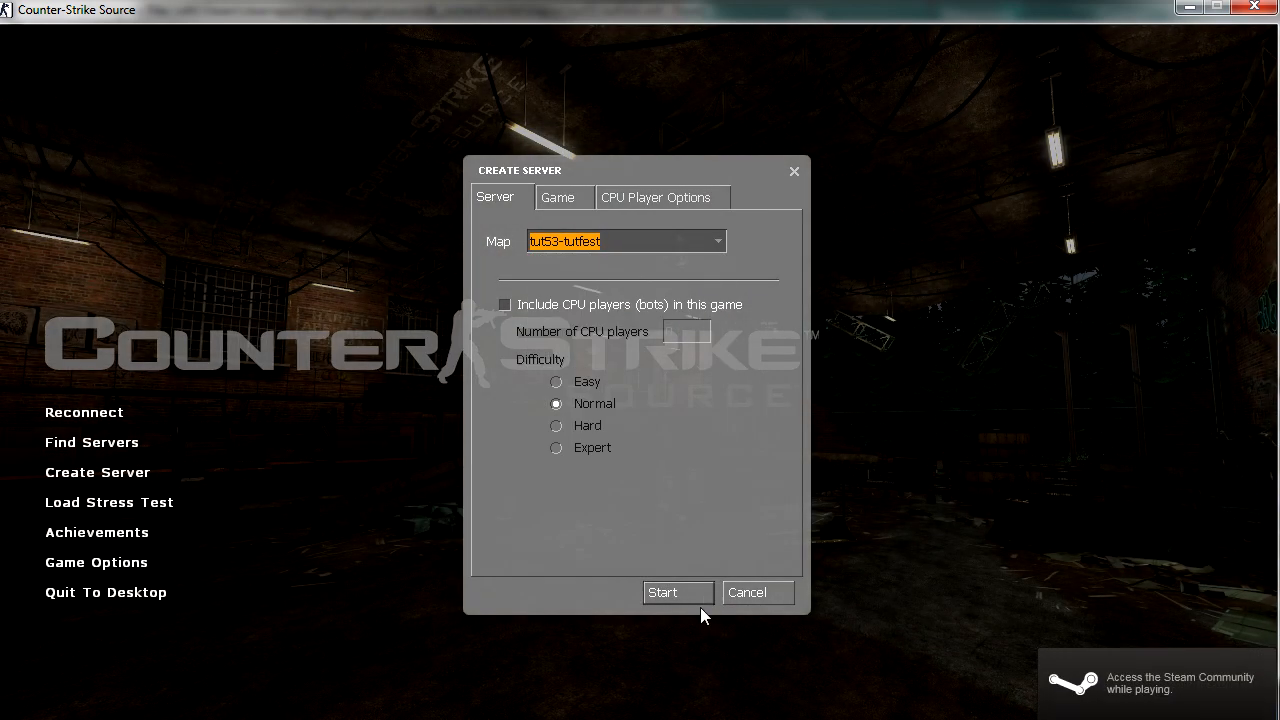
{"action": "left_click", "coordinate": [678, 592]}
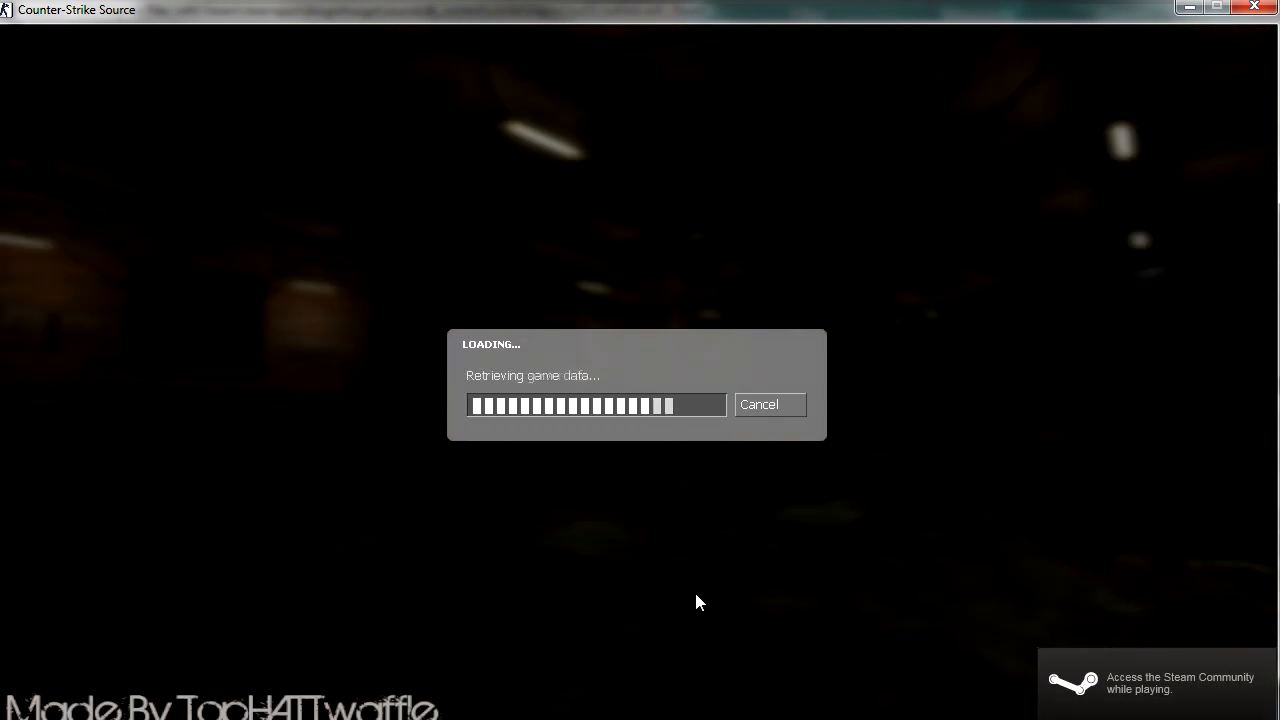